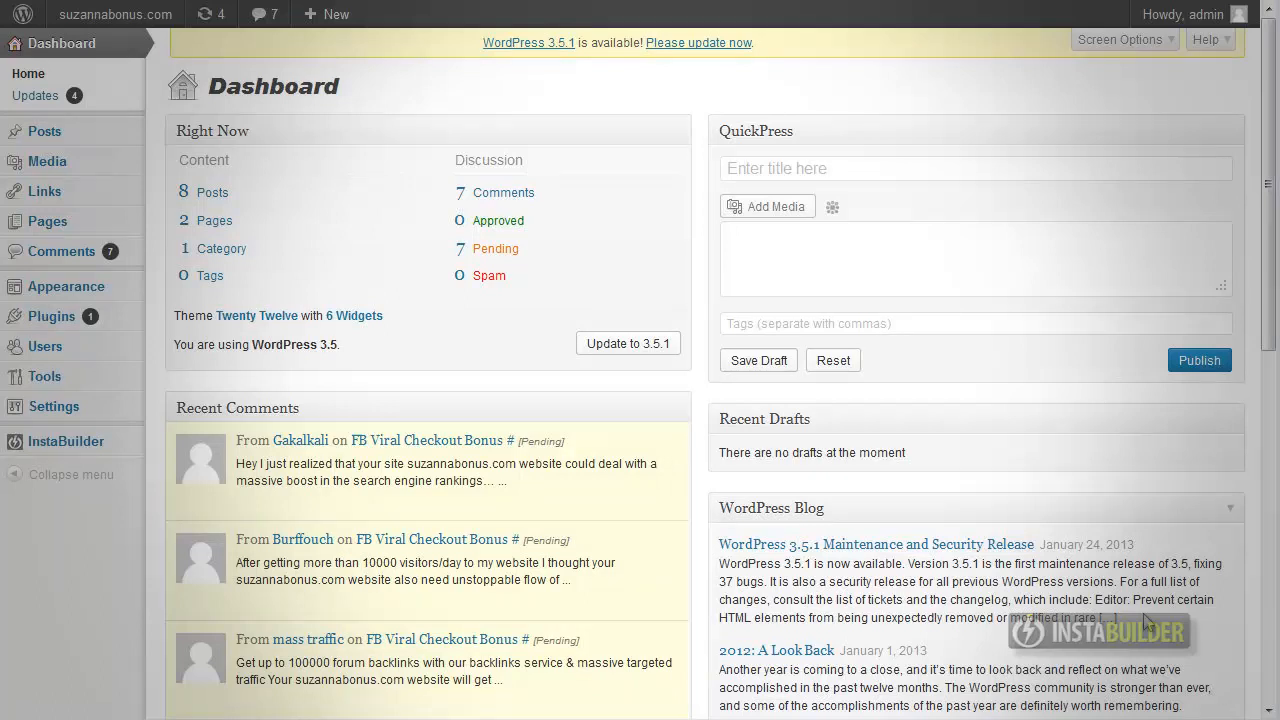
pyautogui.moveTo(36, 95)
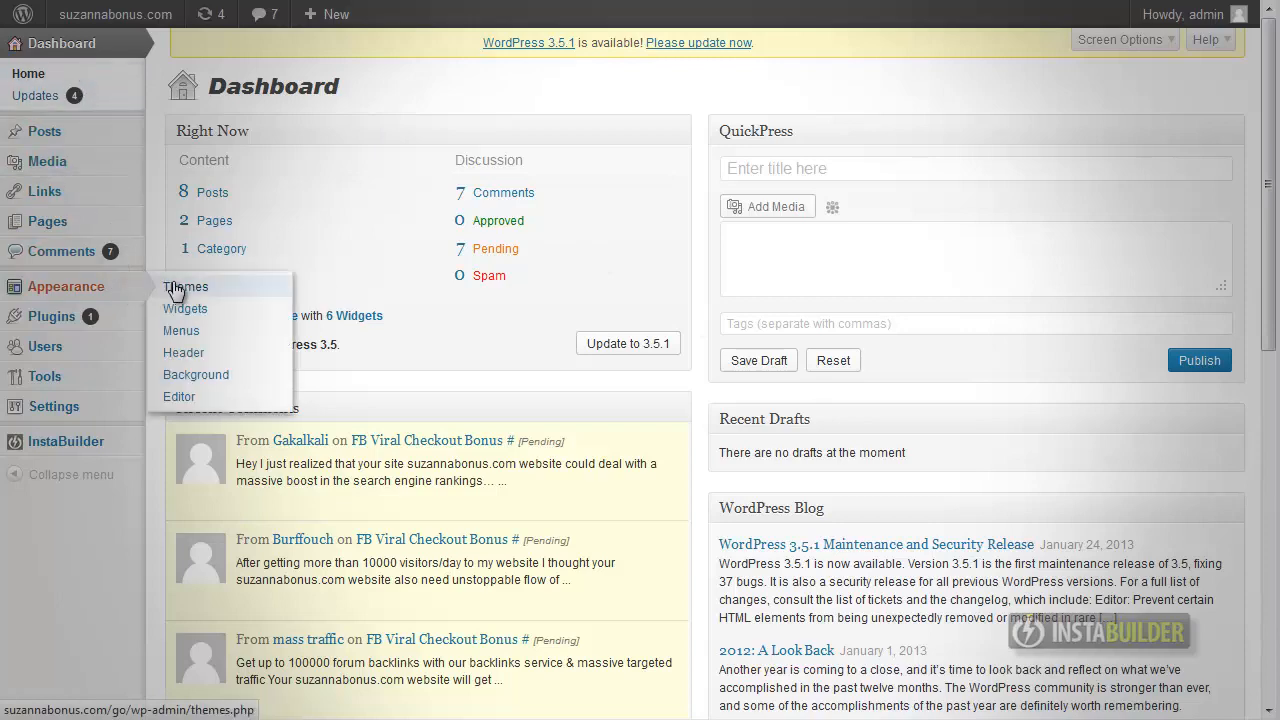
pyautogui.moveTo(192, 318)
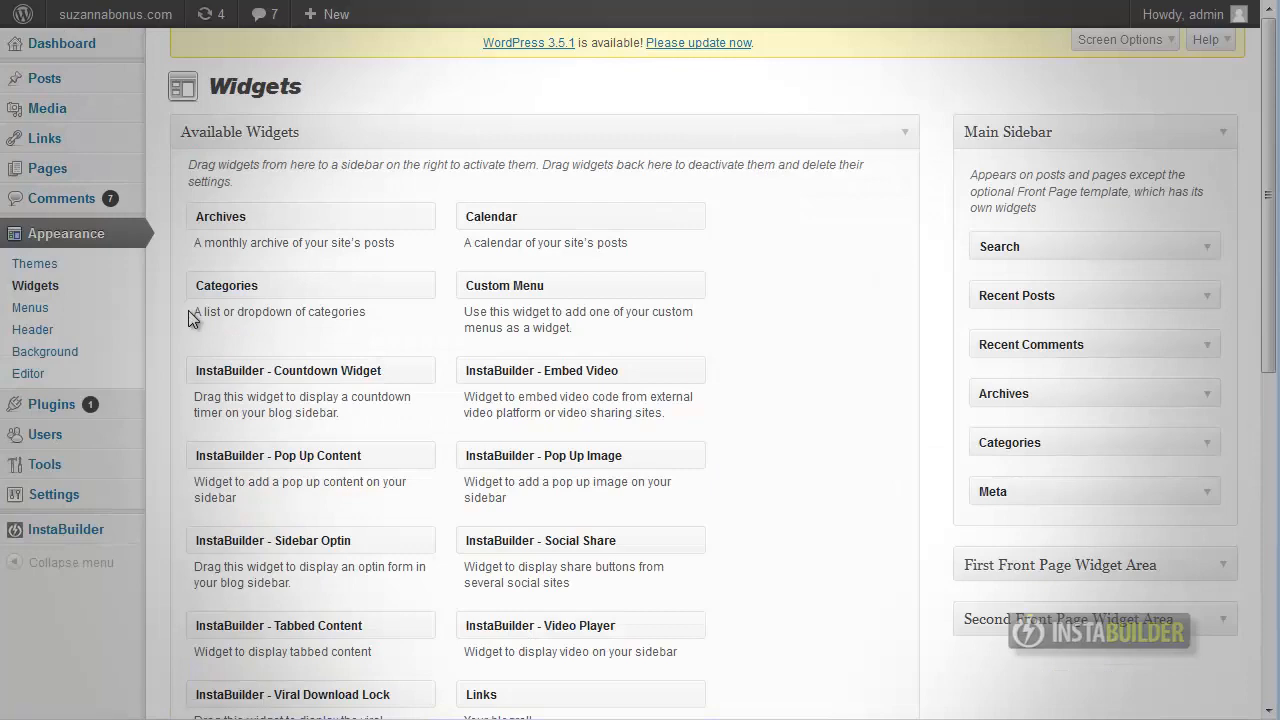
# Drop the Sidebar Optin widget into Main Sidebar with autoresponder code, Facebook Connect and privacy notice, then save
pyautogui.scroll(-3)
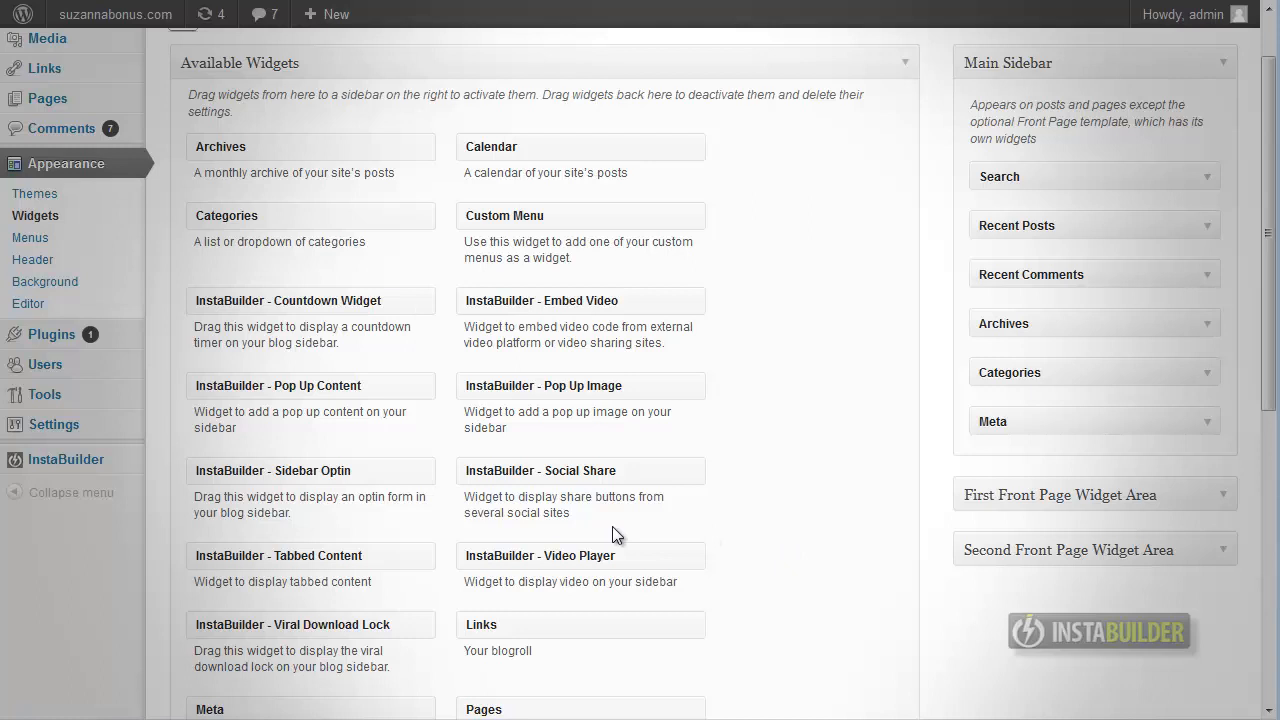
pyautogui.moveTo(318, 470)
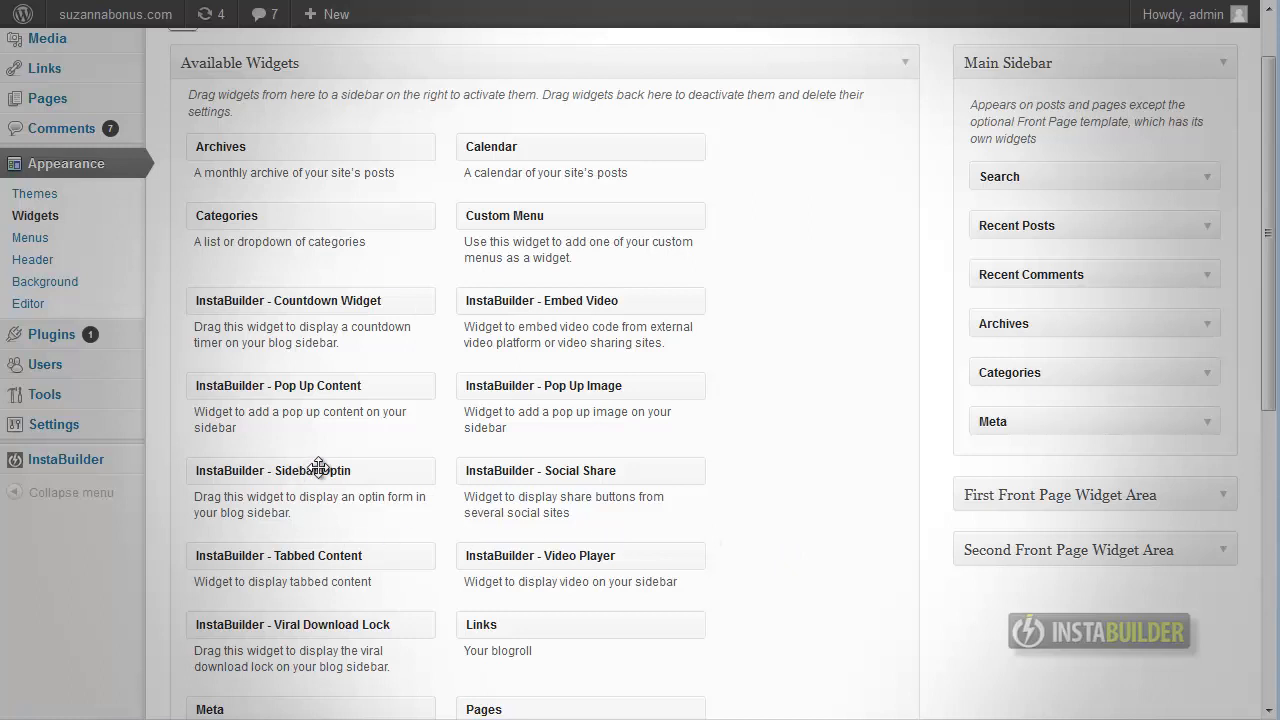
pyautogui.moveTo(317, 468); pyautogui.dragTo(1035, 163)
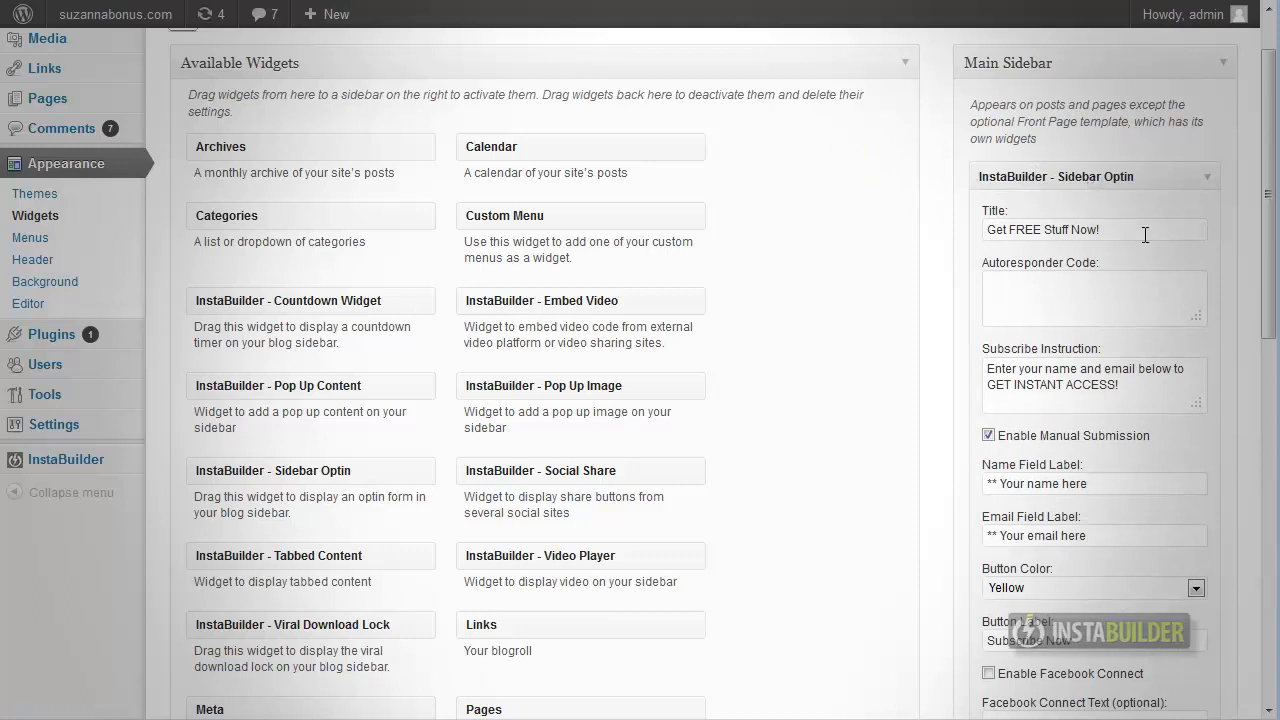
pyautogui.moveTo(1145, 234)
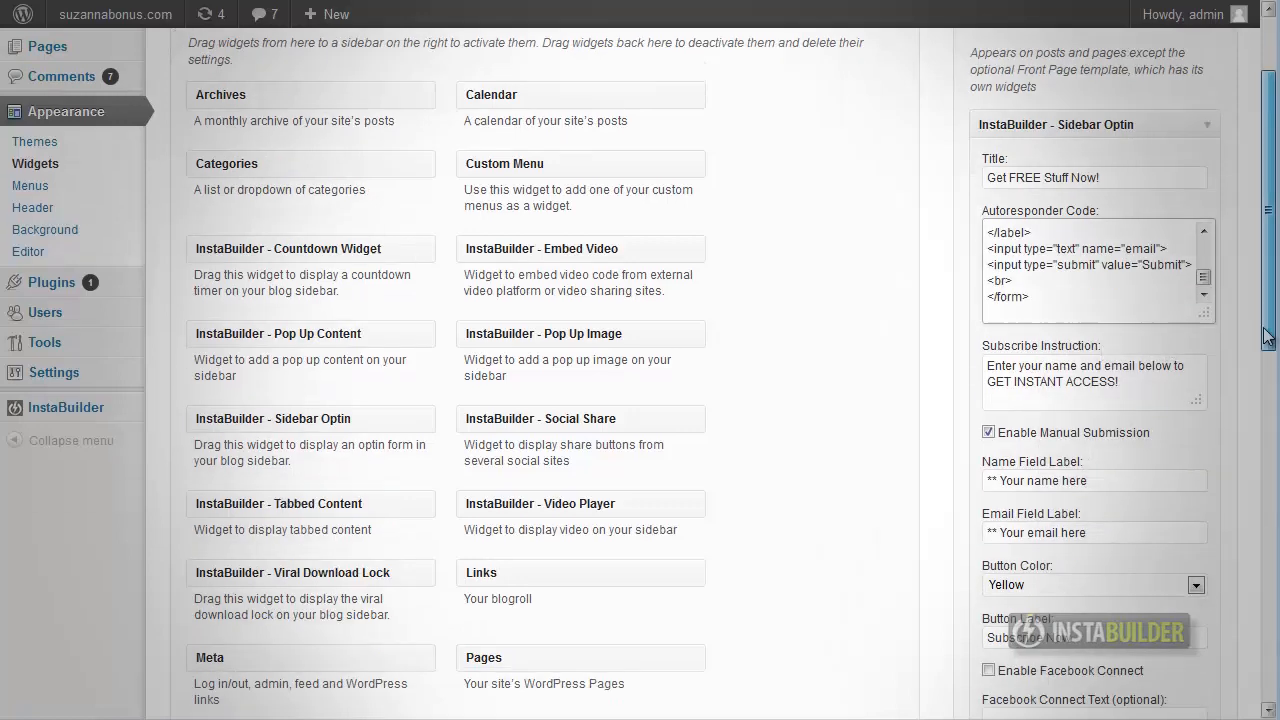
pyautogui.scroll(-3)
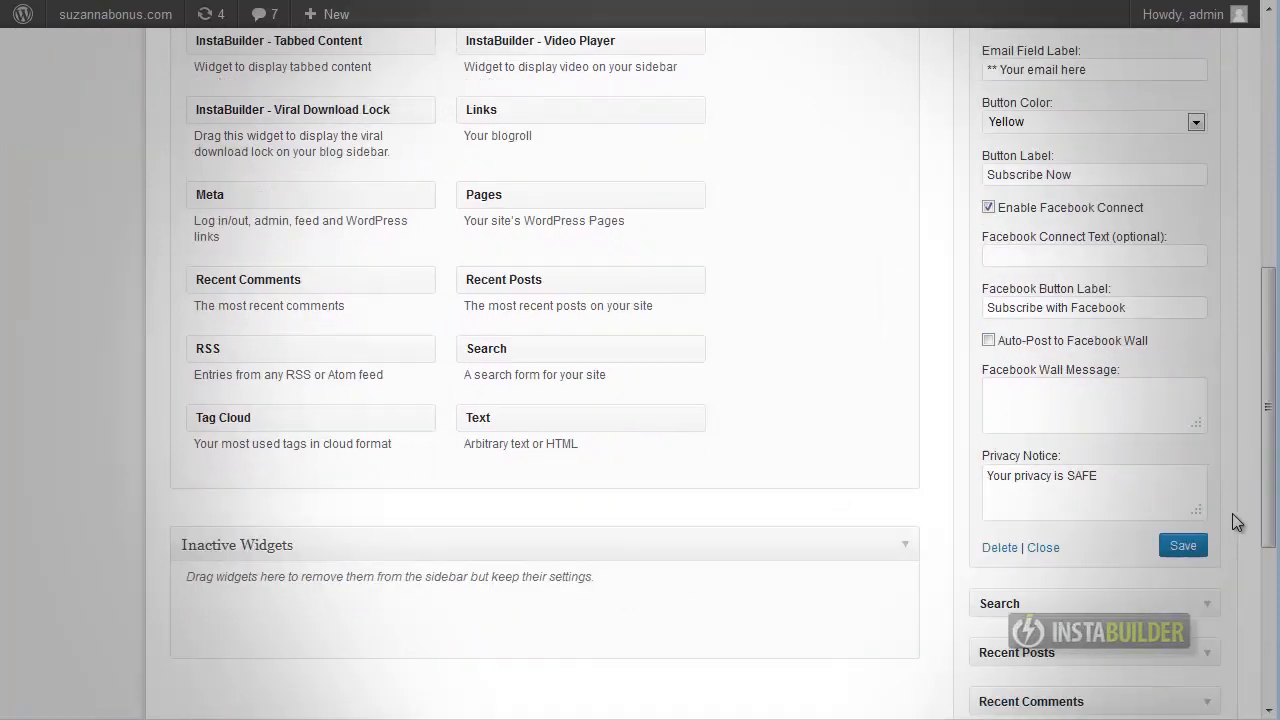
pyautogui.click(1183, 545)
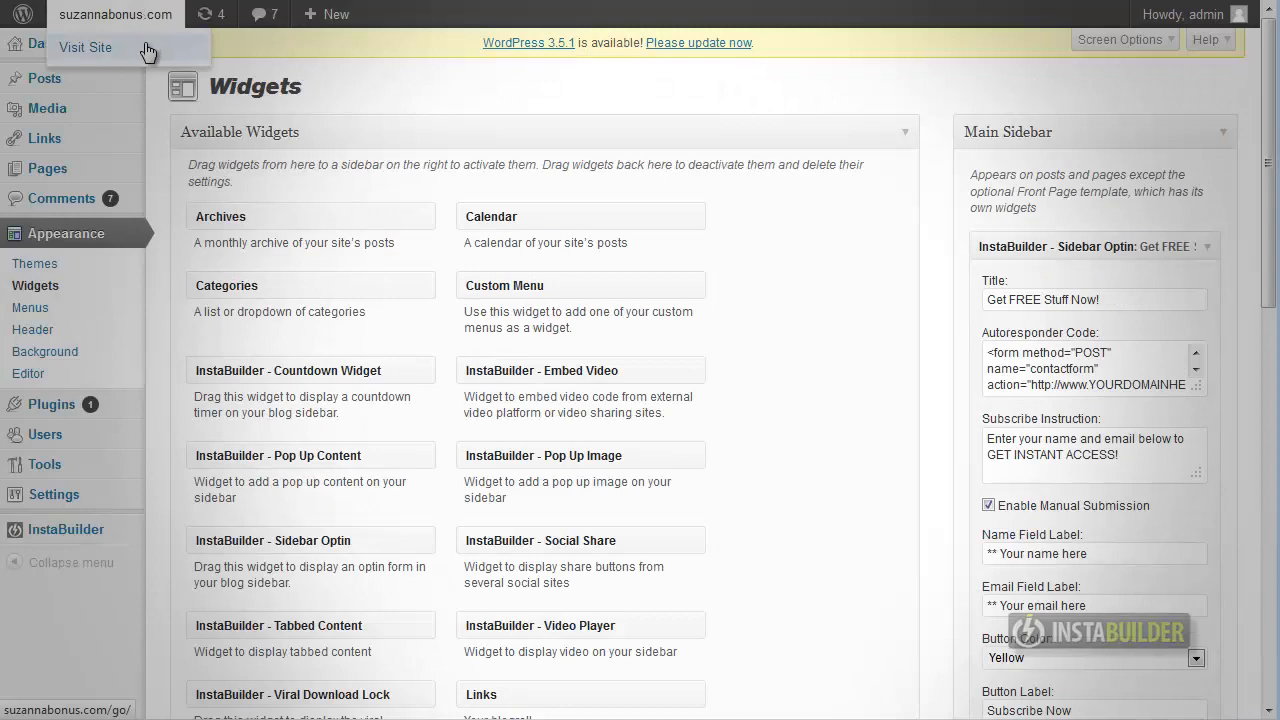
pyautogui.click(85, 47)
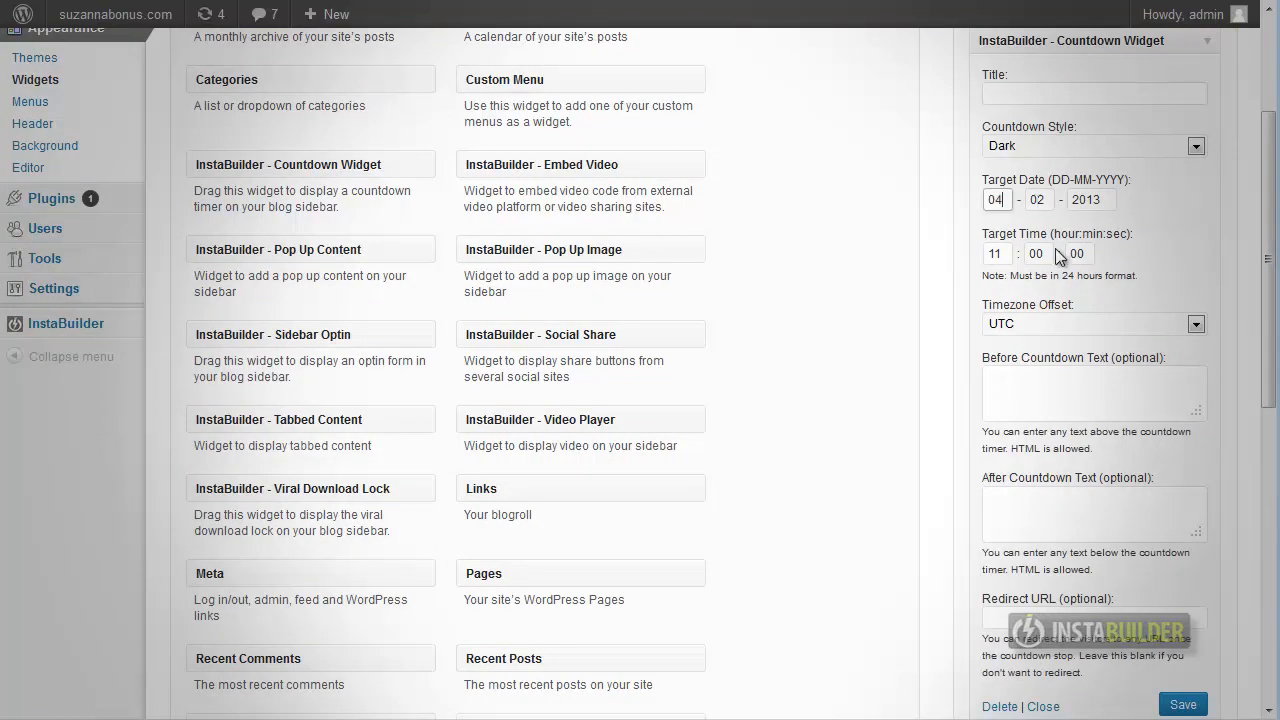
# Set the countdown hour to 13 and begin typing 'To the Lau' as the after-countdown text
pyautogui.write('13')
pyautogui.click(1094, 392)
pyautogui.write('Remainin')
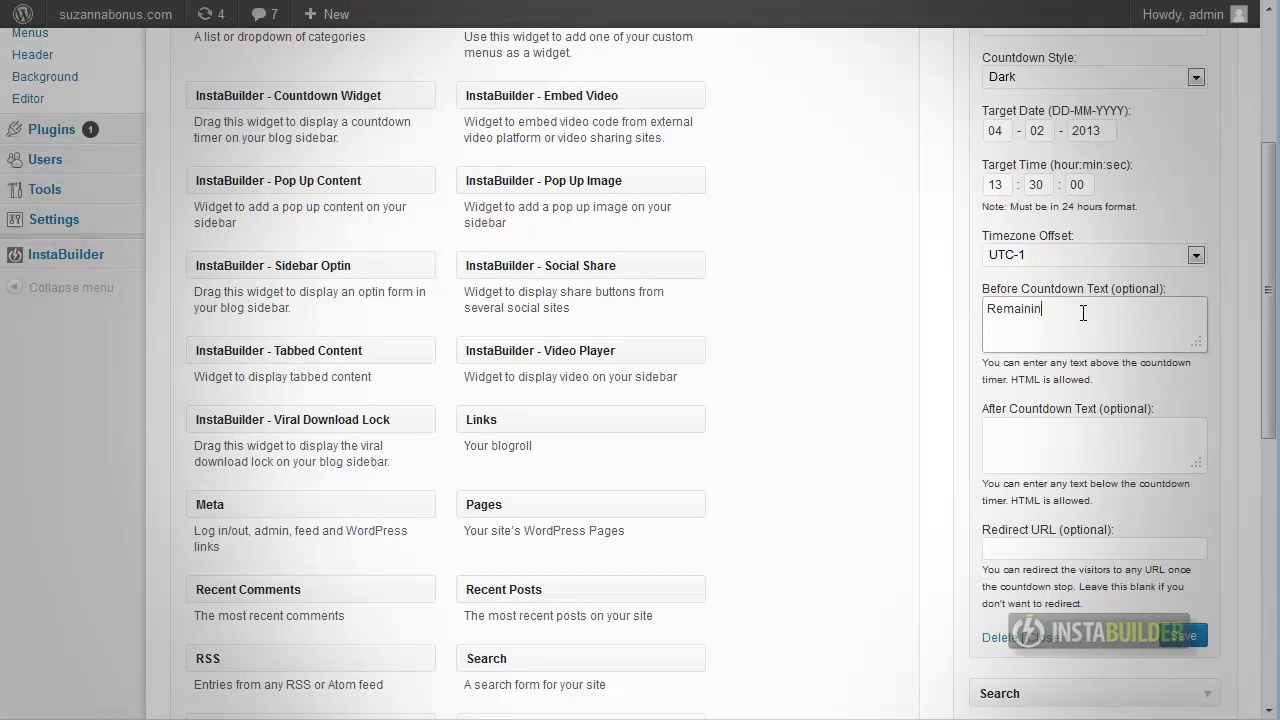
pyautogui.write('To the Lau')
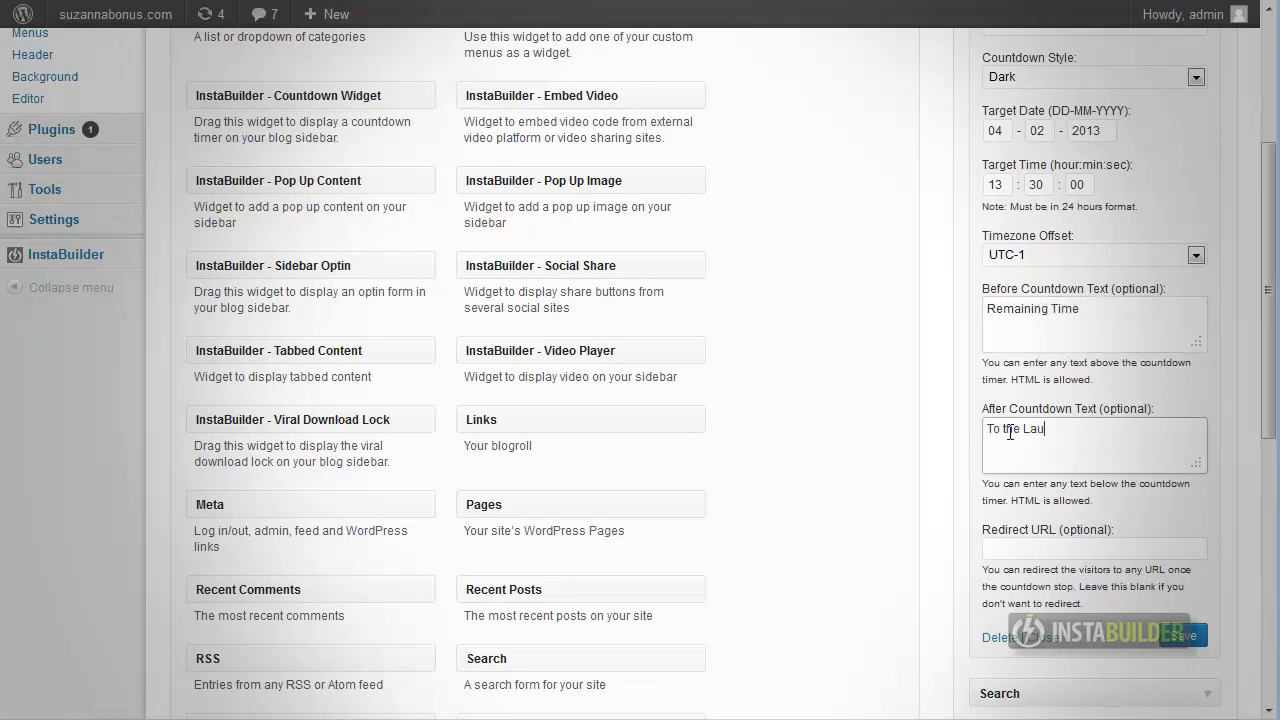